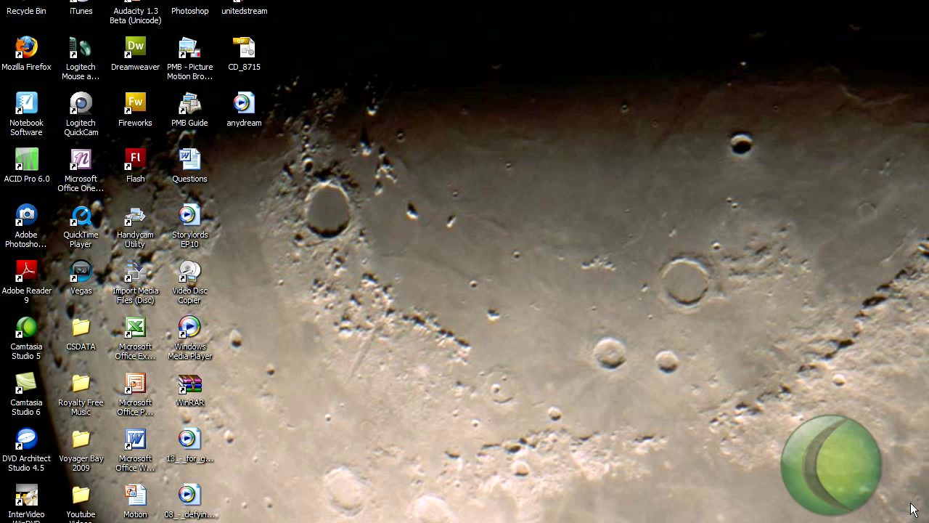
pyautogui.moveTo(904, 81)
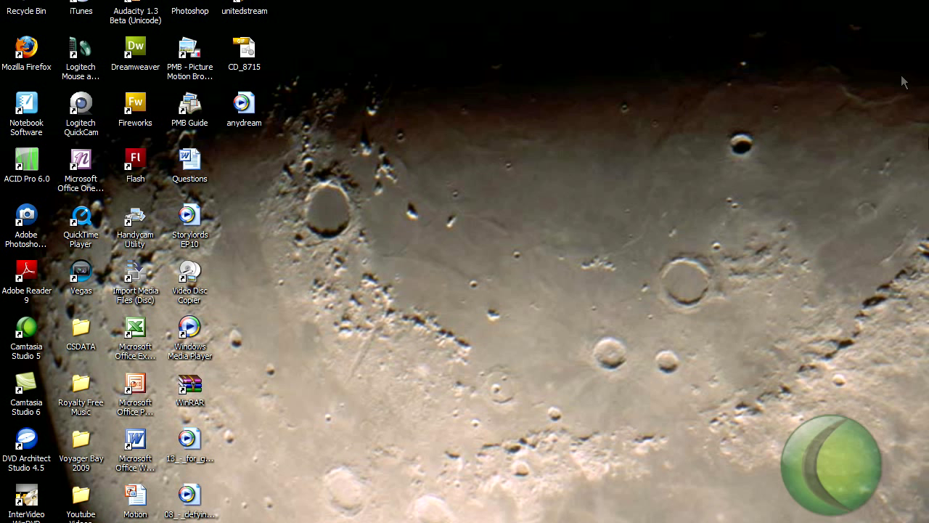
pyautogui.moveTo(348, 354)
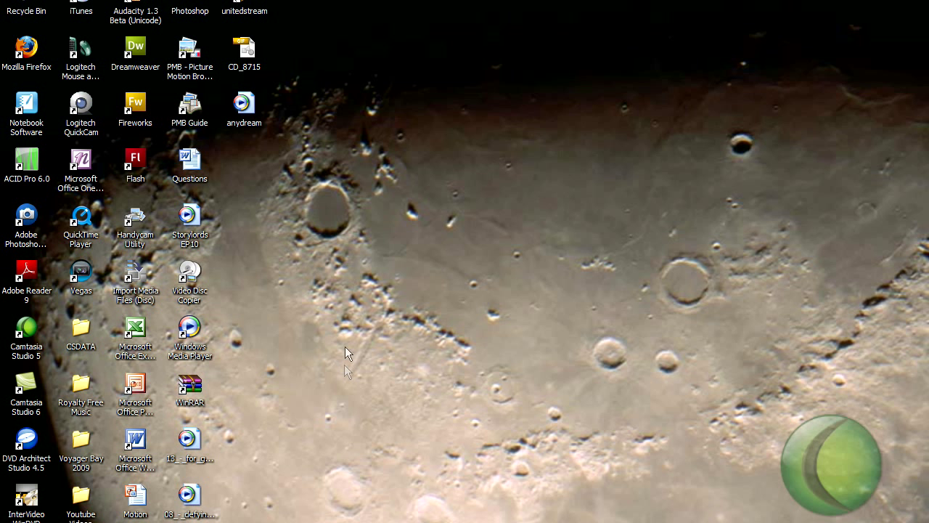
pyautogui.moveTo(363, 220)
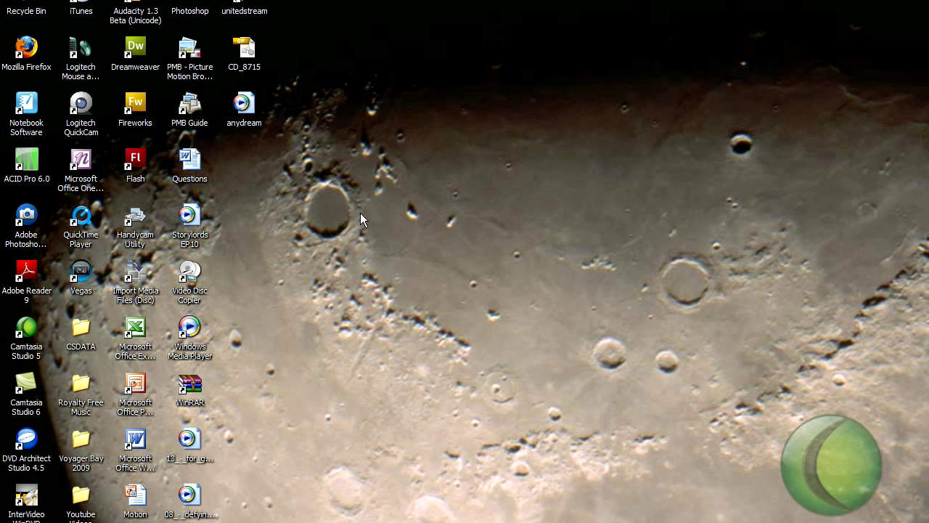
pyautogui.moveTo(363, 234)
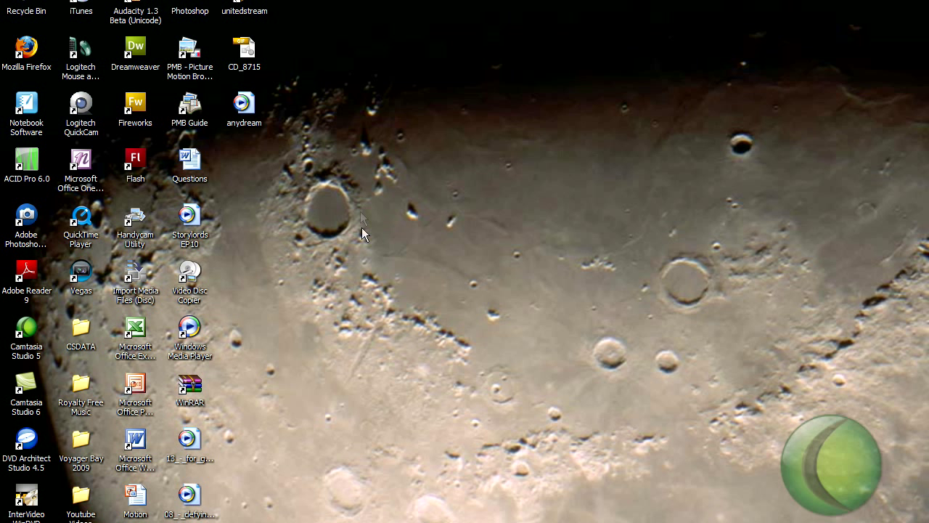
pyautogui.moveTo(363, 219)
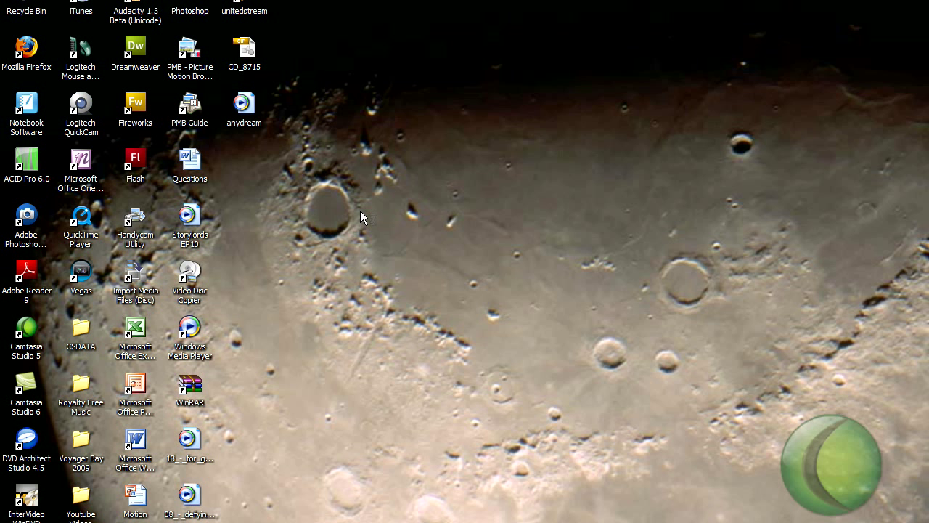
pyautogui.moveTo(294, 517)
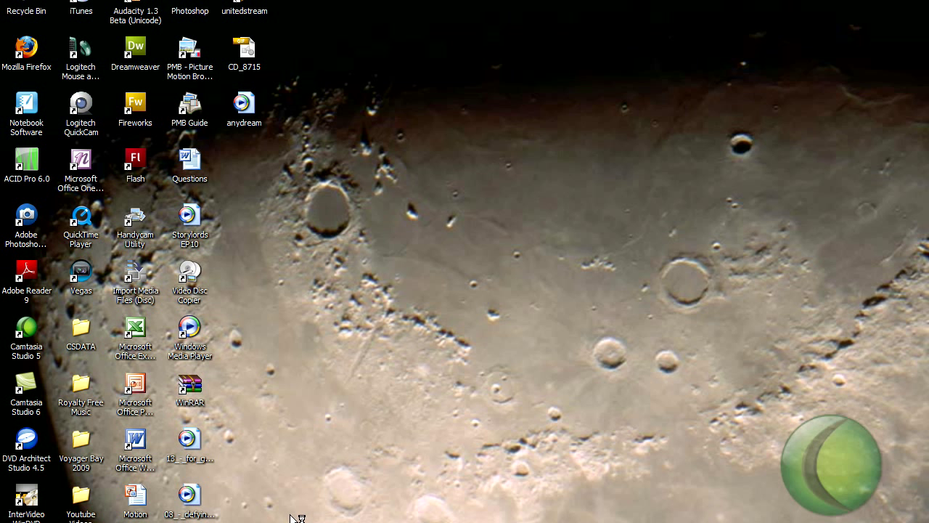
pyautogui.moveTo(304, 503)
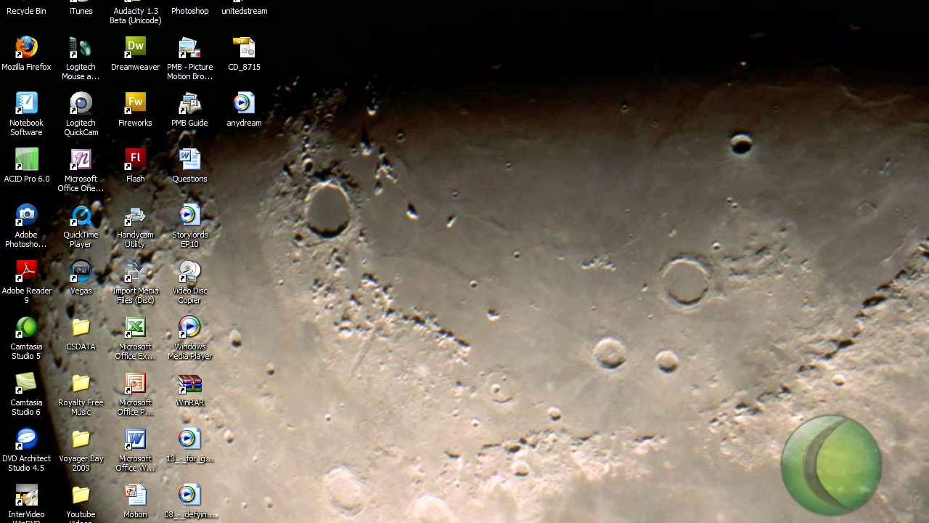
pyautogui.moveTo(558, 294)
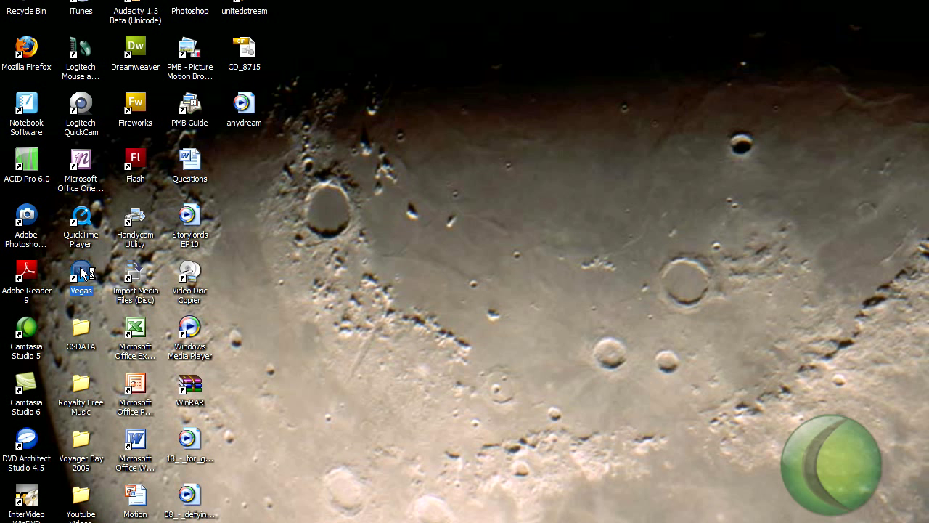
# Step: Launch Sony Vegas with an empty project and open the File menu
pyautogui.doubleClick(81, 278)
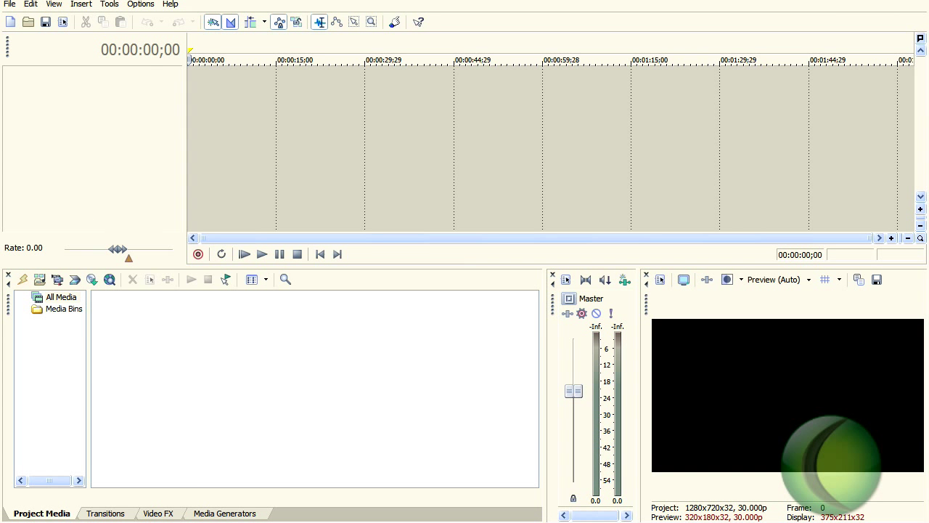
pyautogui.moveTo(129, 338)
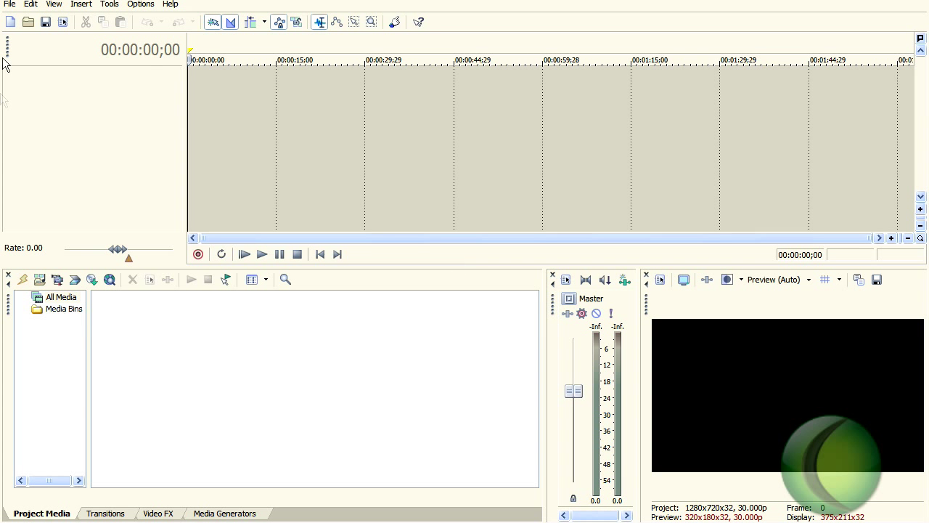
pyautogui.click(9, 4)
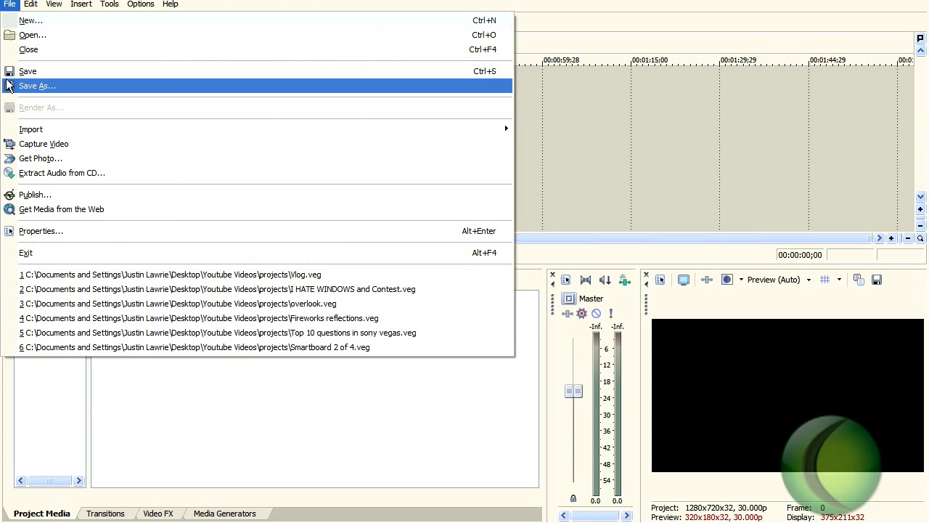
pyautogui.moveTo(159, 112)
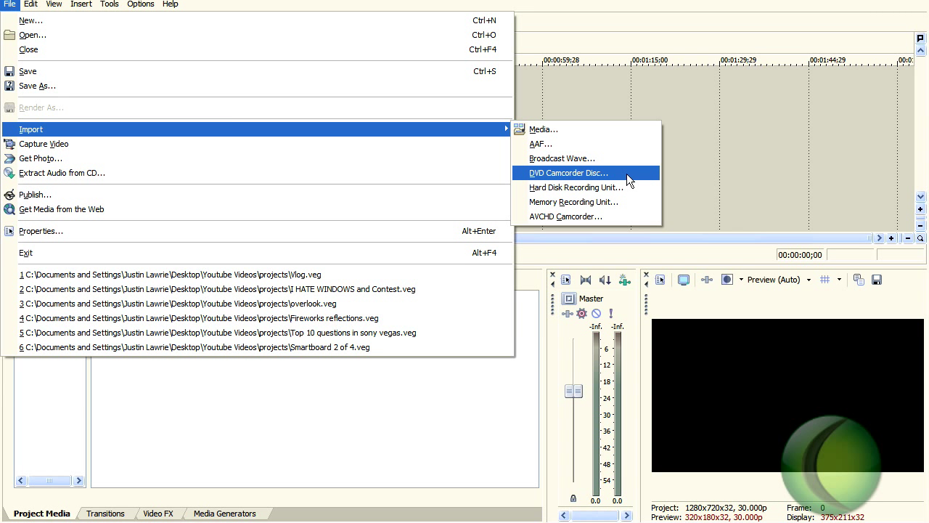
pyautogui.moveTo(575, 187)
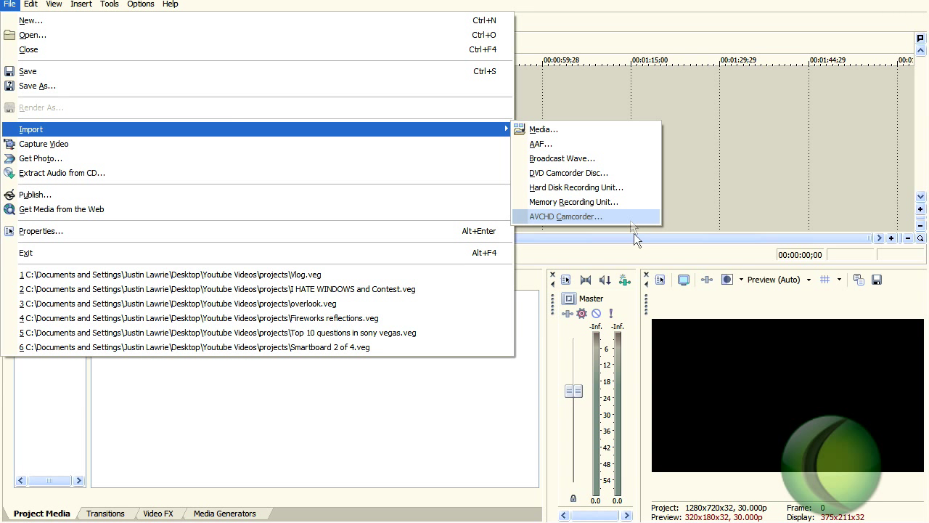
pyautogui.moveTo(617, 187)
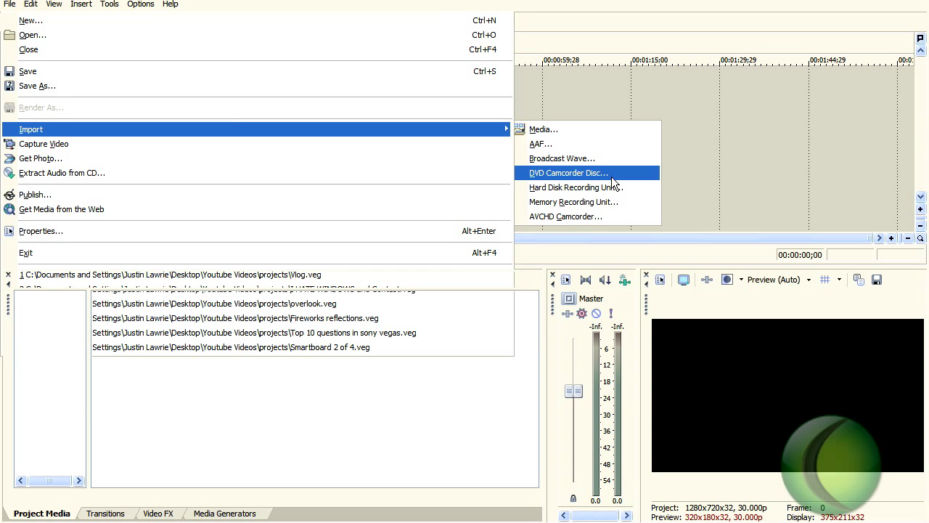
# Step: Import from DVD Camcorder Disc using source 2008_10_13_04H23M_PM (F:)
pyautogui.click(568, 172)
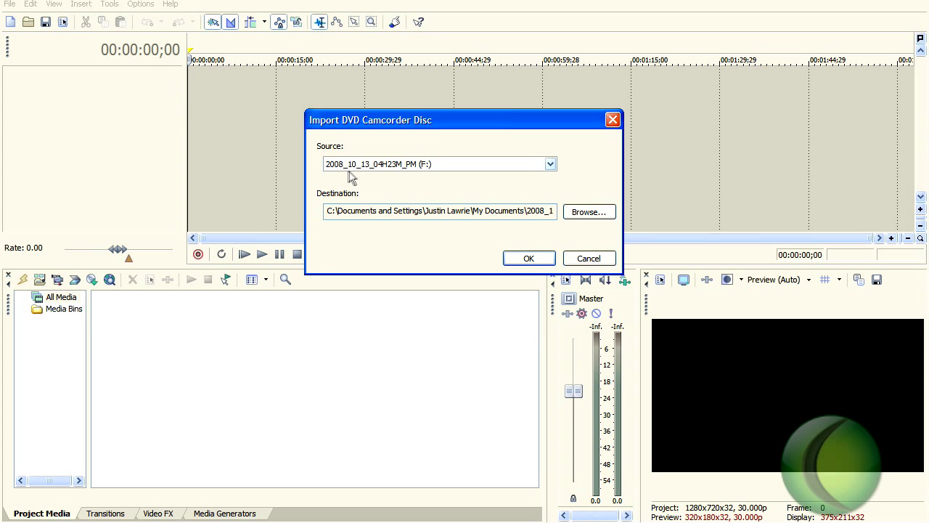
pyautogui.moveTo(363, 178)
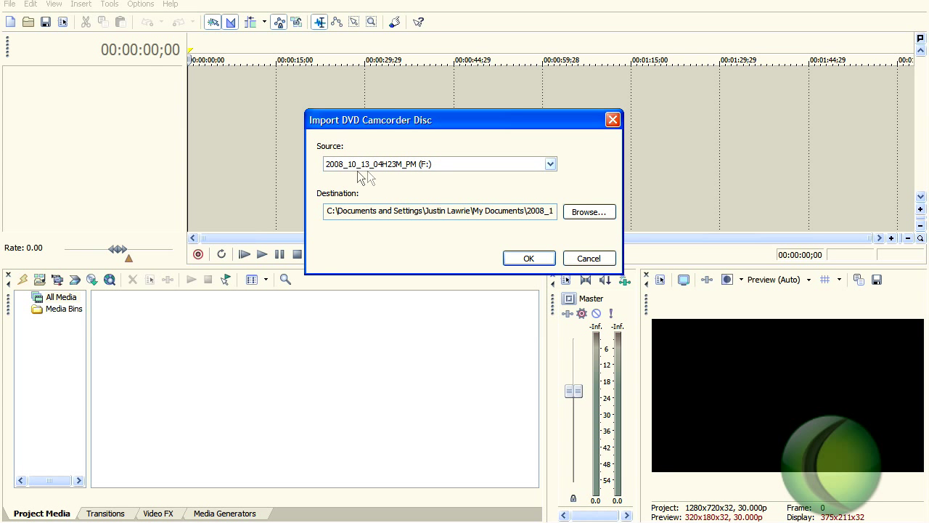
pyautogui.click(550, 163)
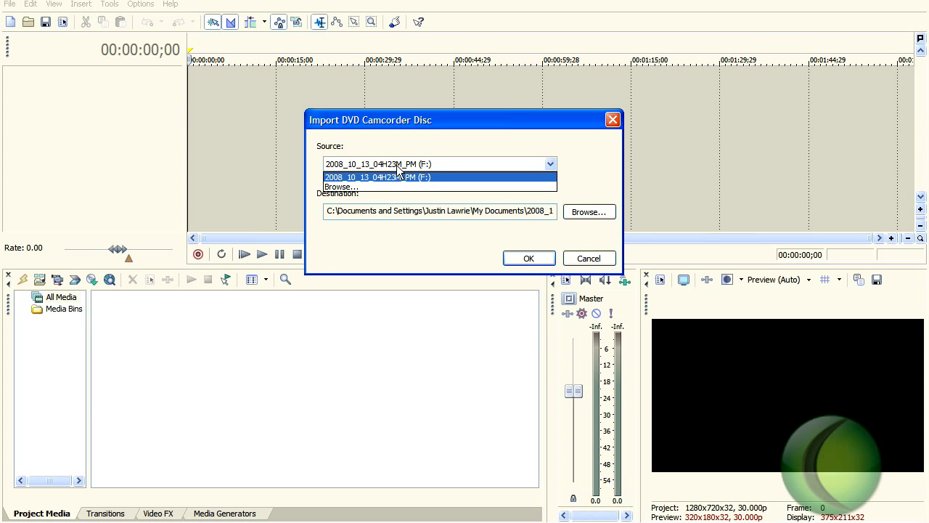
pyautogui.moveTo(392, 180)
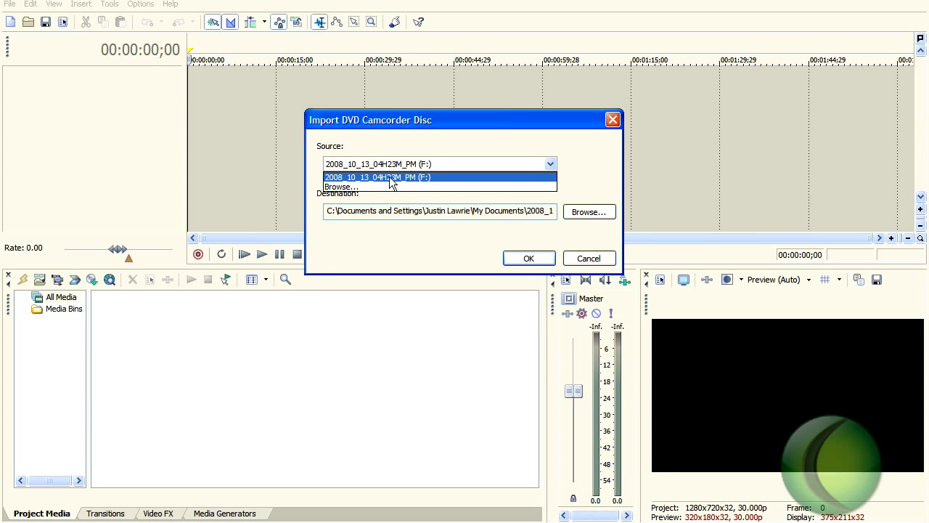
pyautogui.click(377, 177)
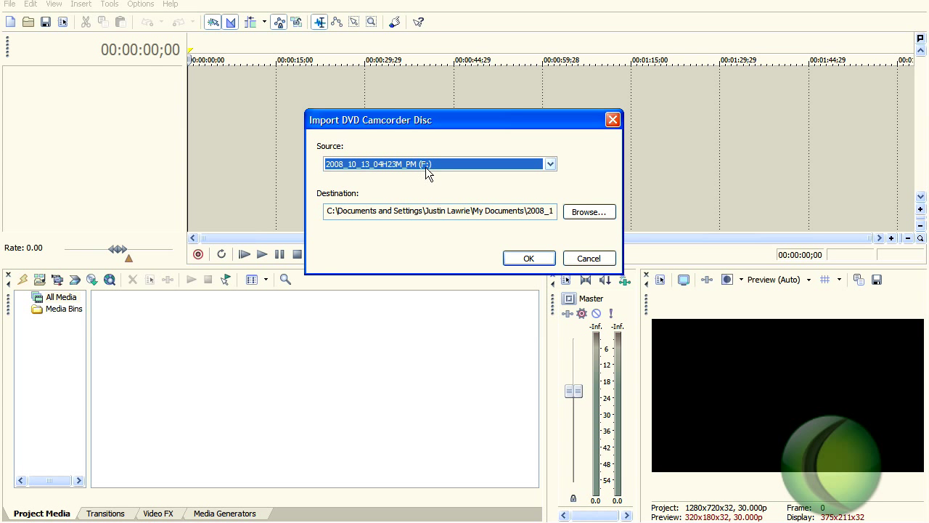
pyautogui.moveTo(426, 142)
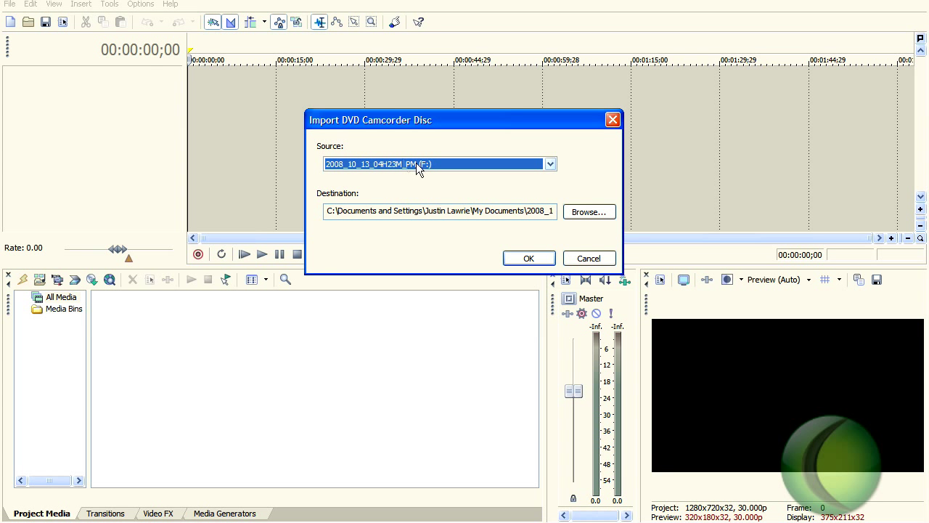
pyautogui.moveTo(392, 182)
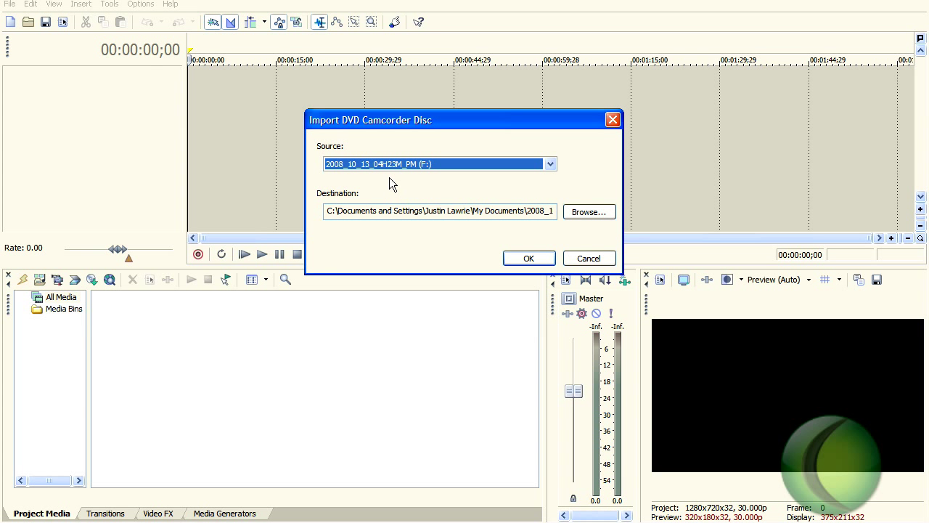
pyautogui.moveTo(548, 244)
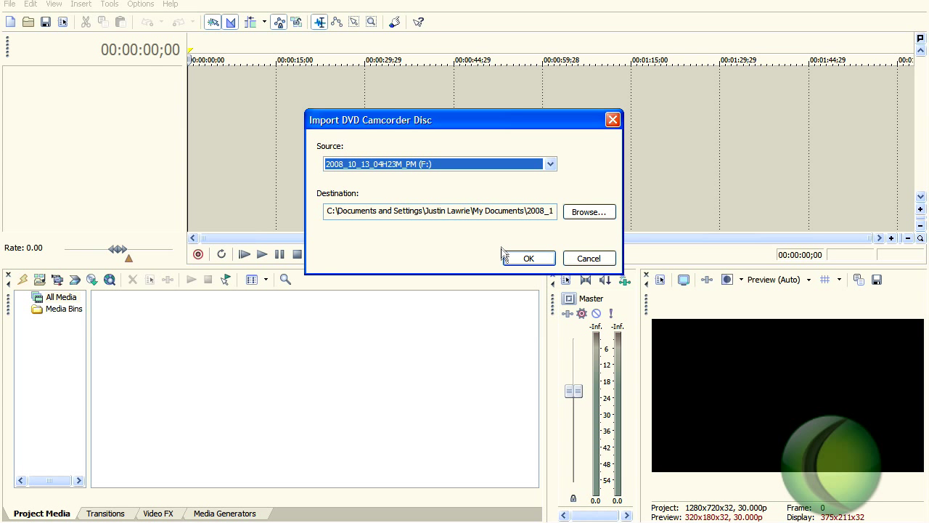
pyautogui.click(529, 257)
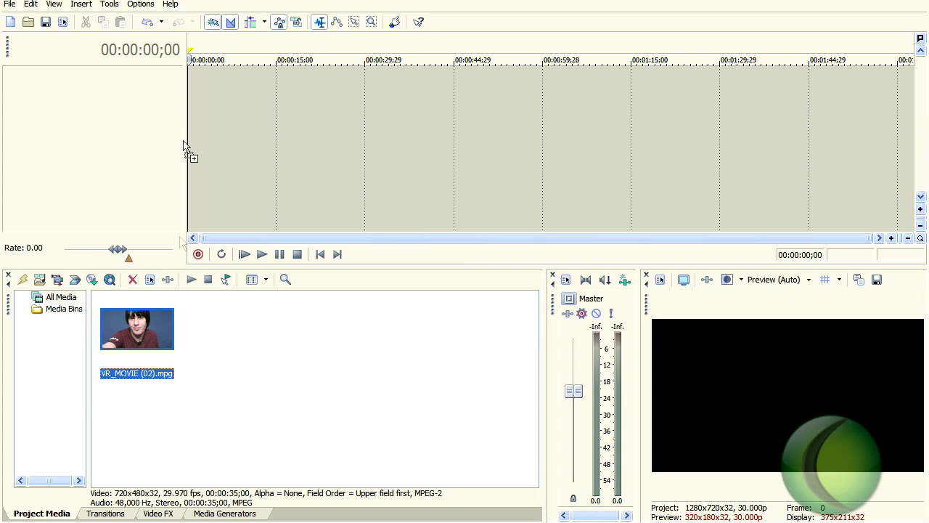
# Step: Drag VR_MOVIE (02).mpg from Project Media onto the timeline at 00:00:00;00
pyautogui.moveTo(137, 328); pyautogui.dragTo(290, 95)
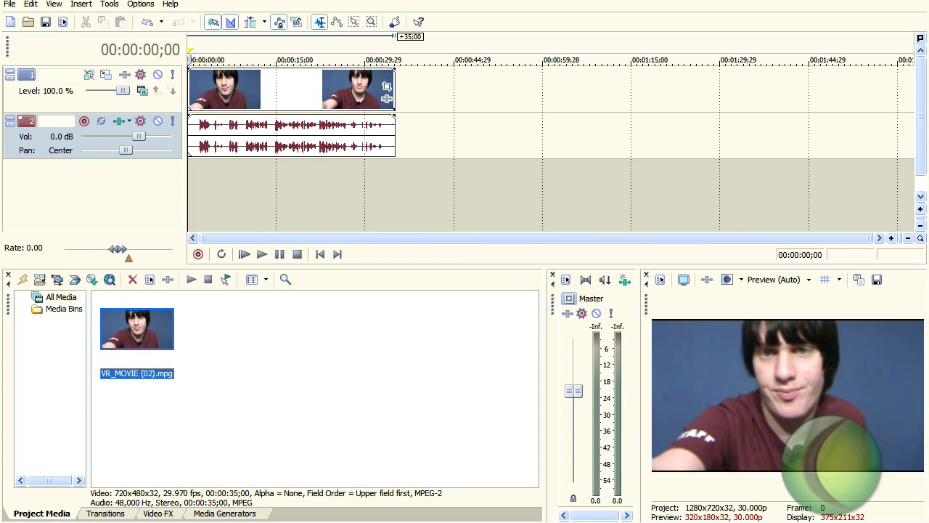
pyautogui.moveTo(860, 120)
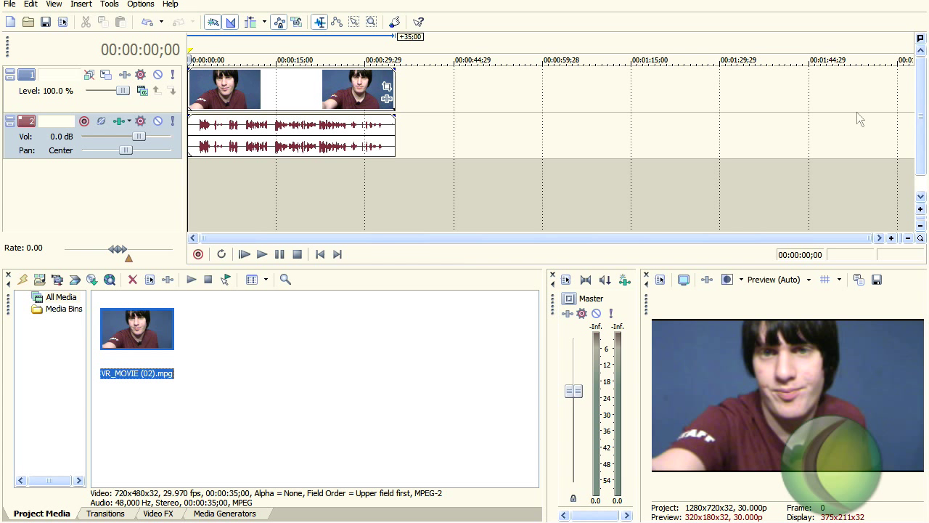
pyautogui.moveTo(439, 322)
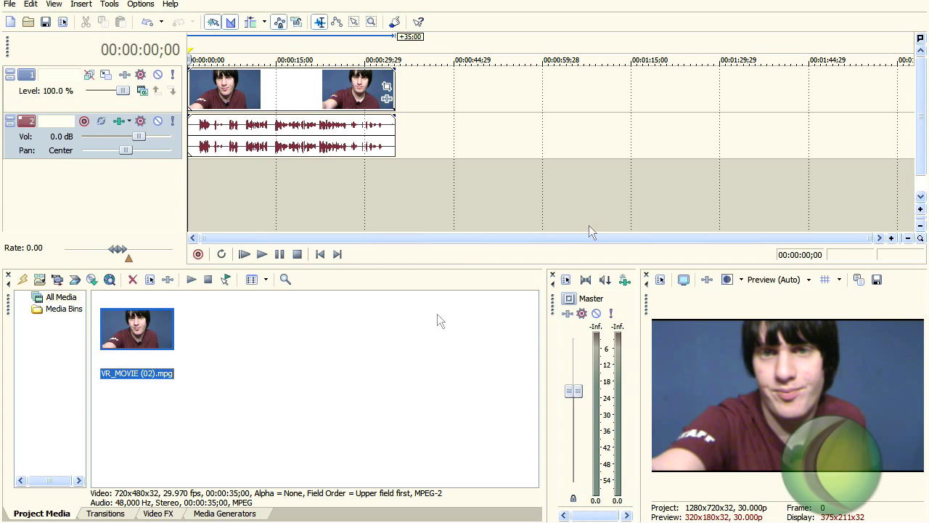